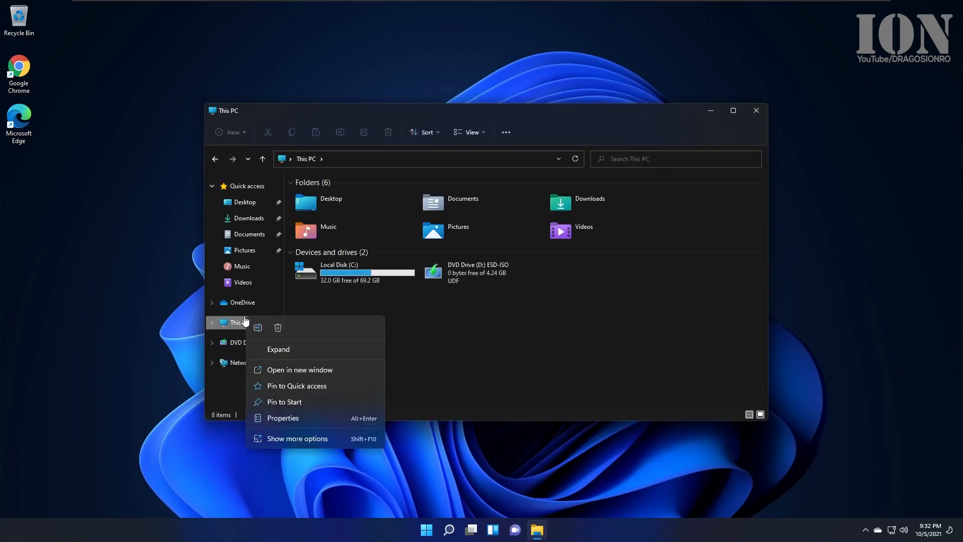
- Open This PC's system properties and reach the Windows Insider Program settings page
left_click(283, 418)
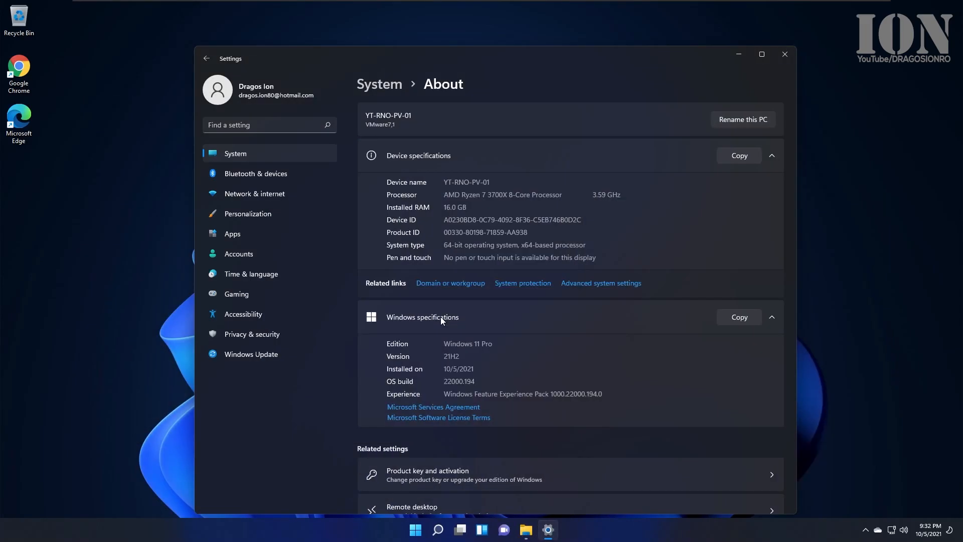
double_click(450, 356)
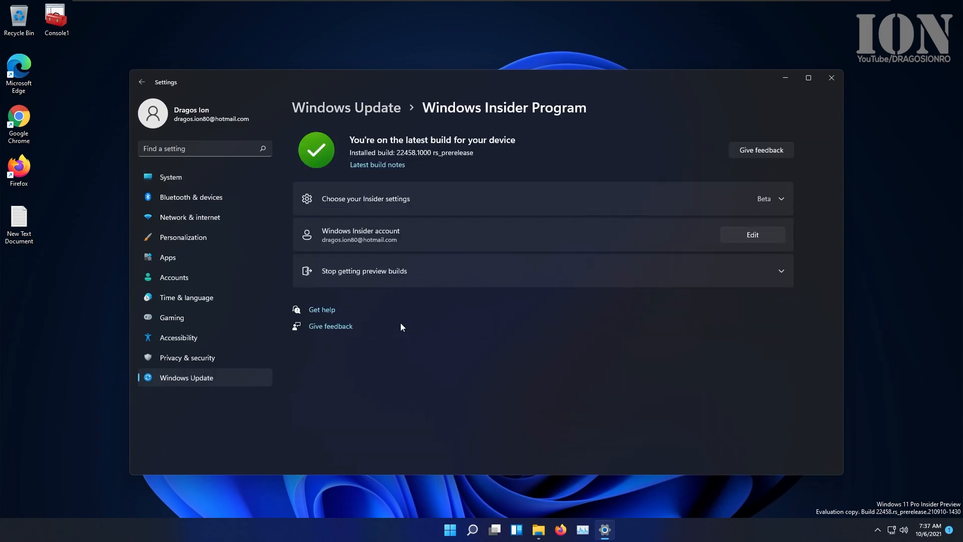
- Turn on 'Unenroll this device when the next version of Windows releases' under Stop getting preview builds
left_click(781, 199)
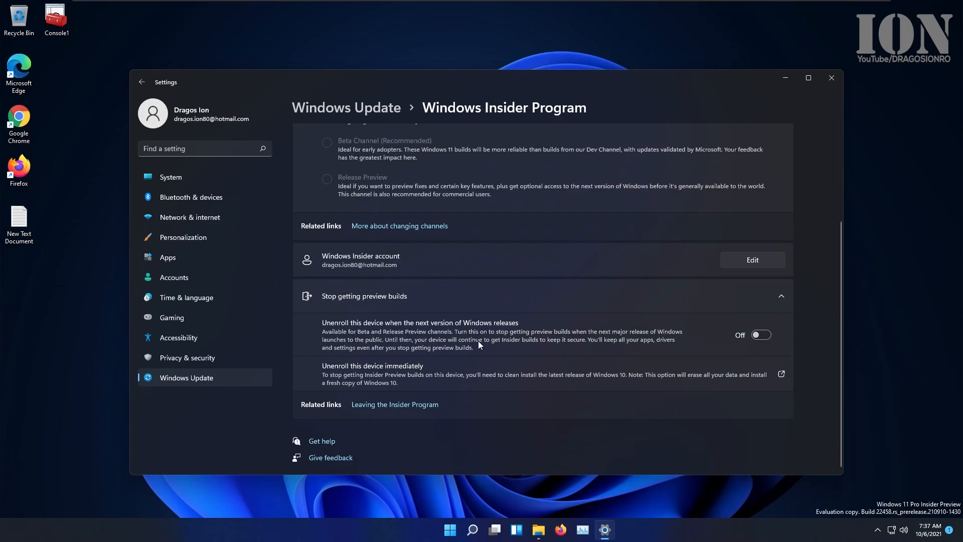
left_click(761, 335)
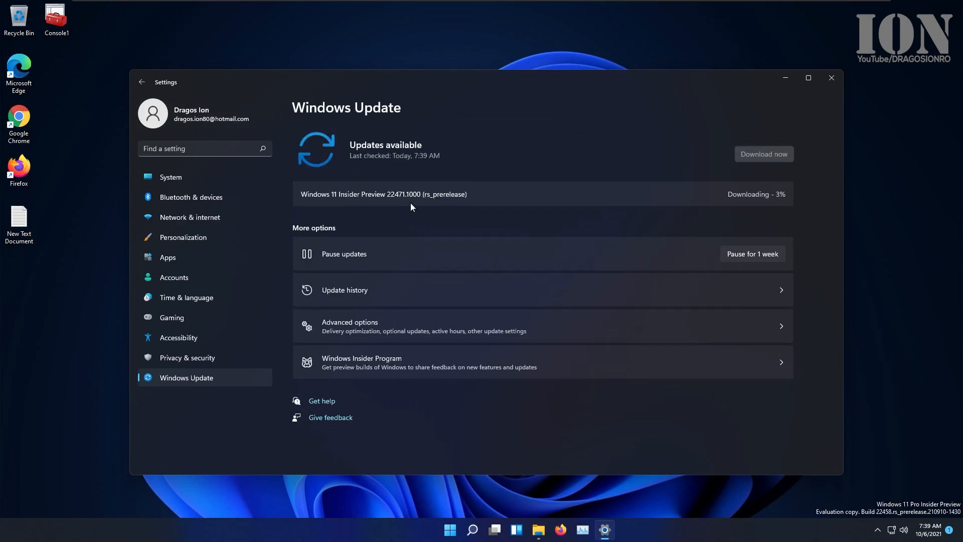
mouse_move(472, 248)
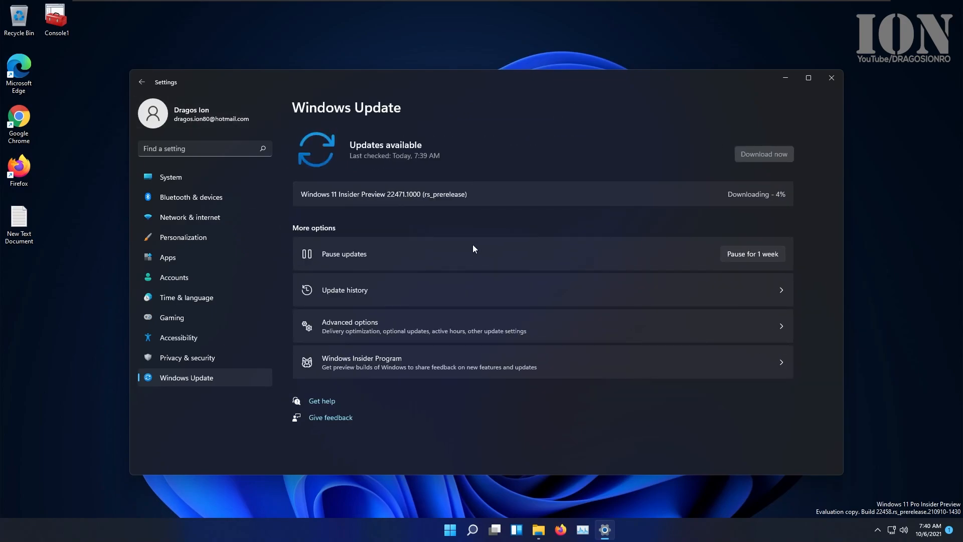
mouse_move(609, 82)
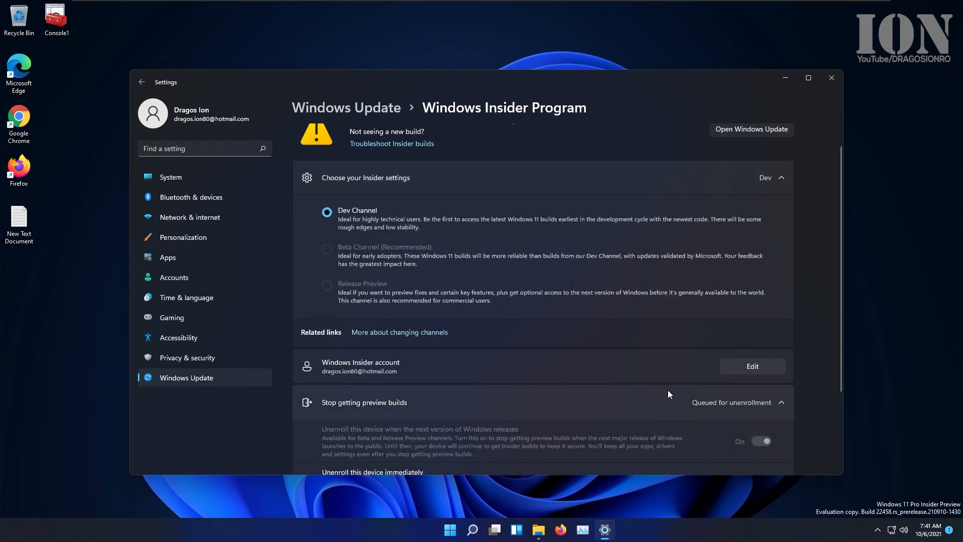
- Return to the main Windows Update page while build 22471.1000 downloads, pending restart
left_click(141, 81)
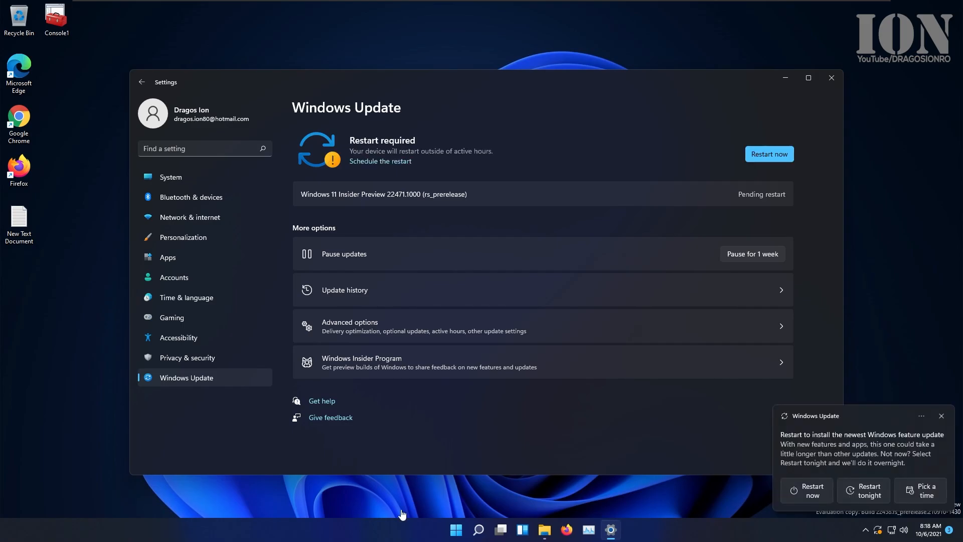
- Restart to install build 22471.1000, then have Windows Update check for new updates
left_click(806, 491)
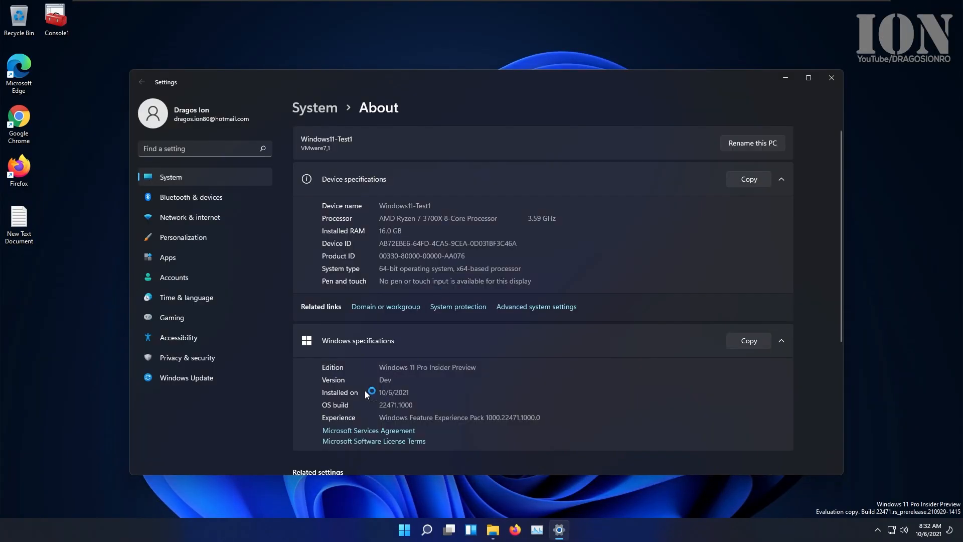
left_click(187, 378)
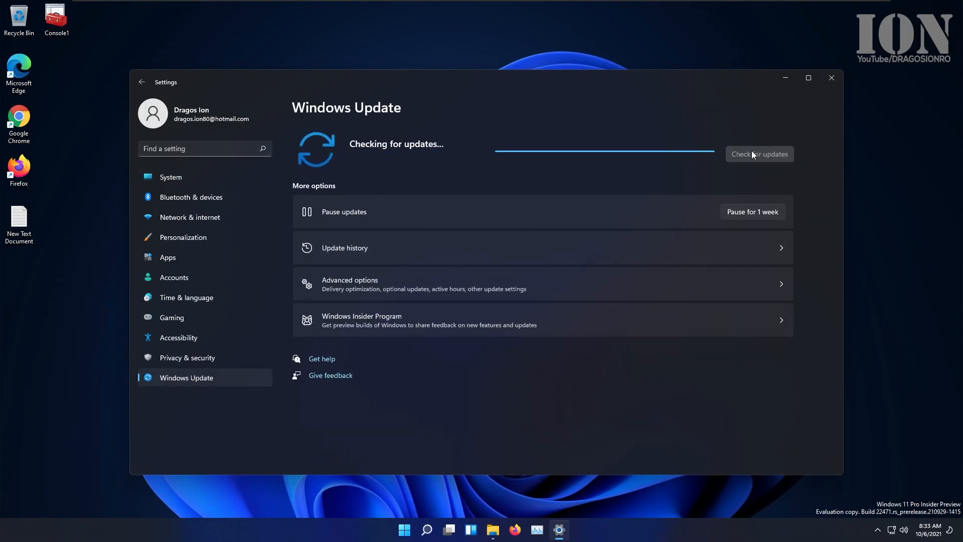